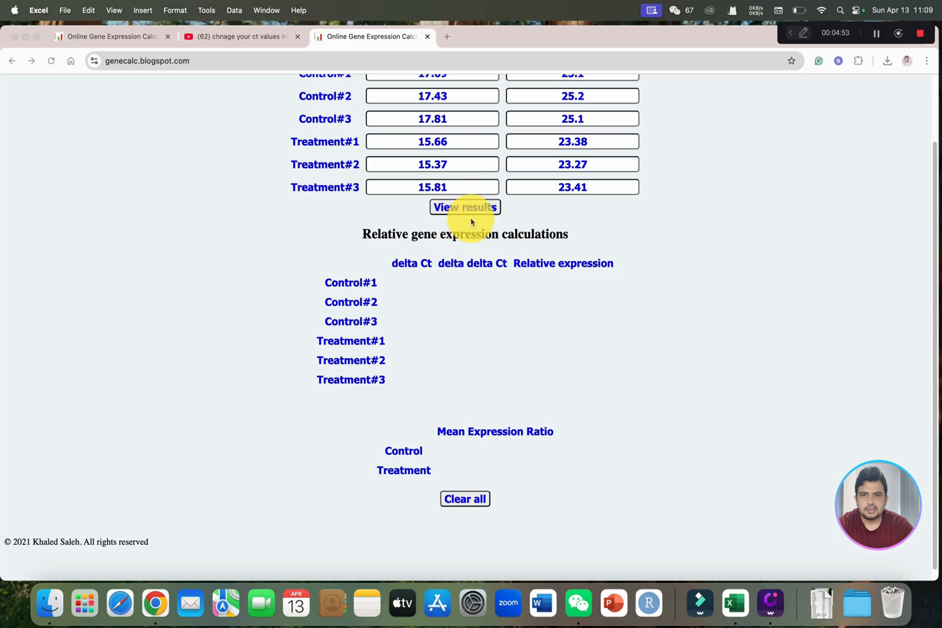
Bring up the Excel DDCT template's Sheet2 with the Gene tested and Ubiquitin Ct values
click(464, 207)
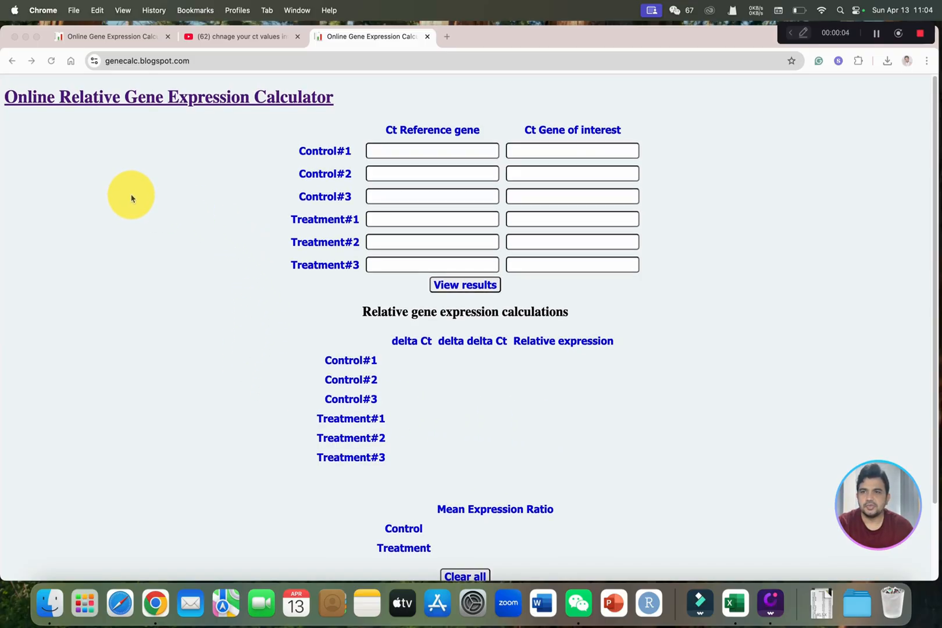
mouse_move(114, 158)
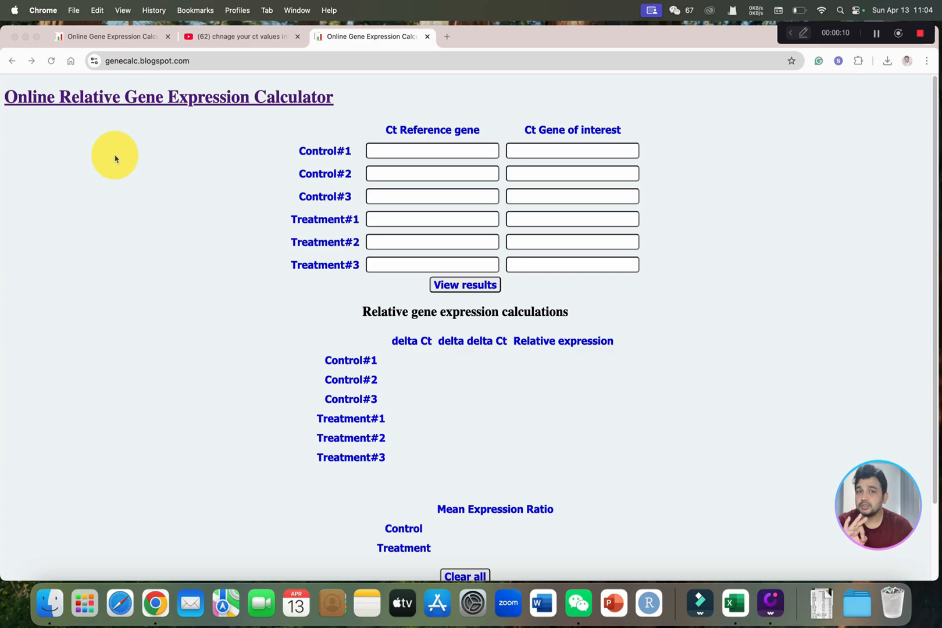
mouse_move(213, 126)
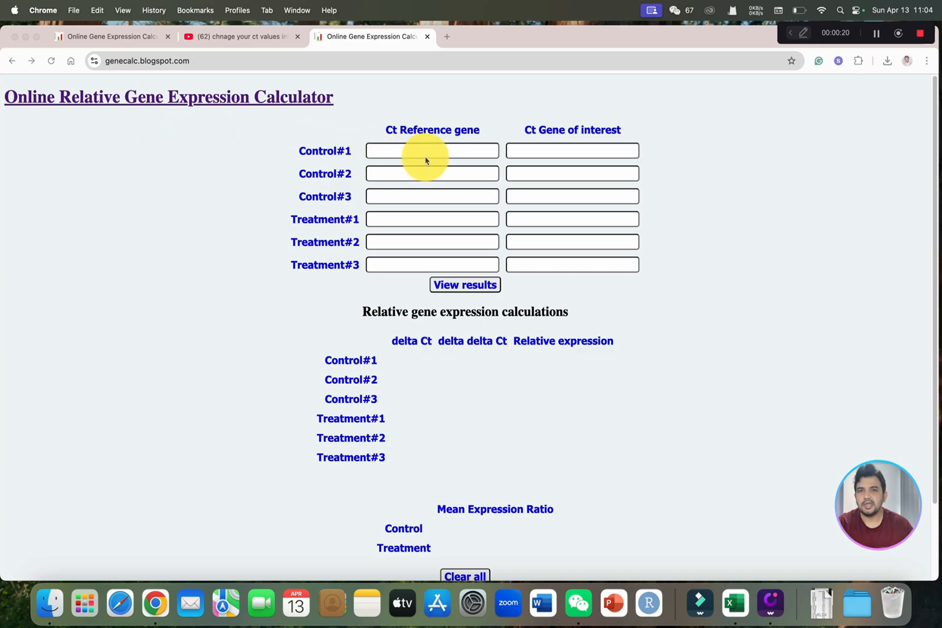
mouse_move(554, 171)
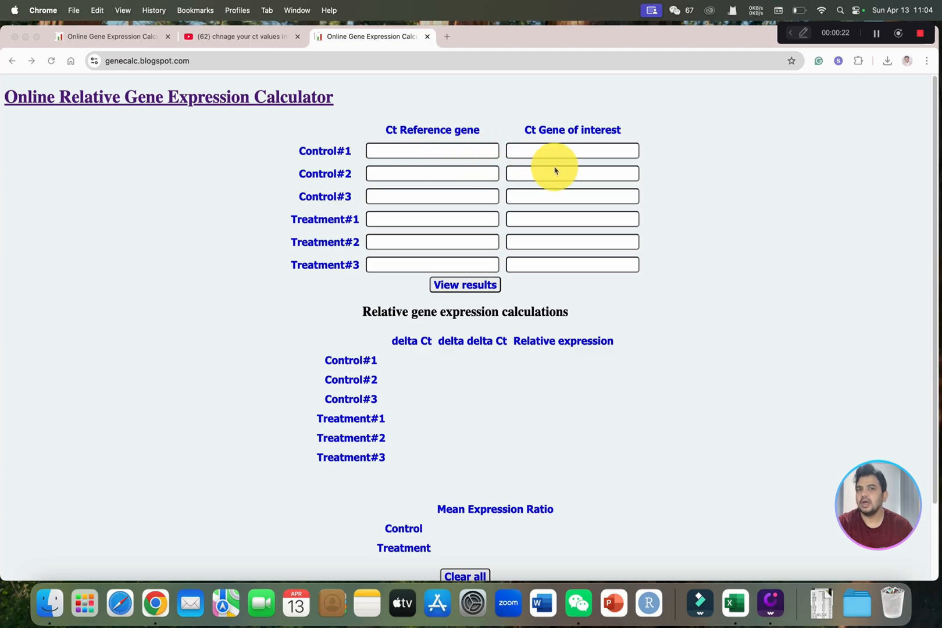
mouse_move(630, 256)
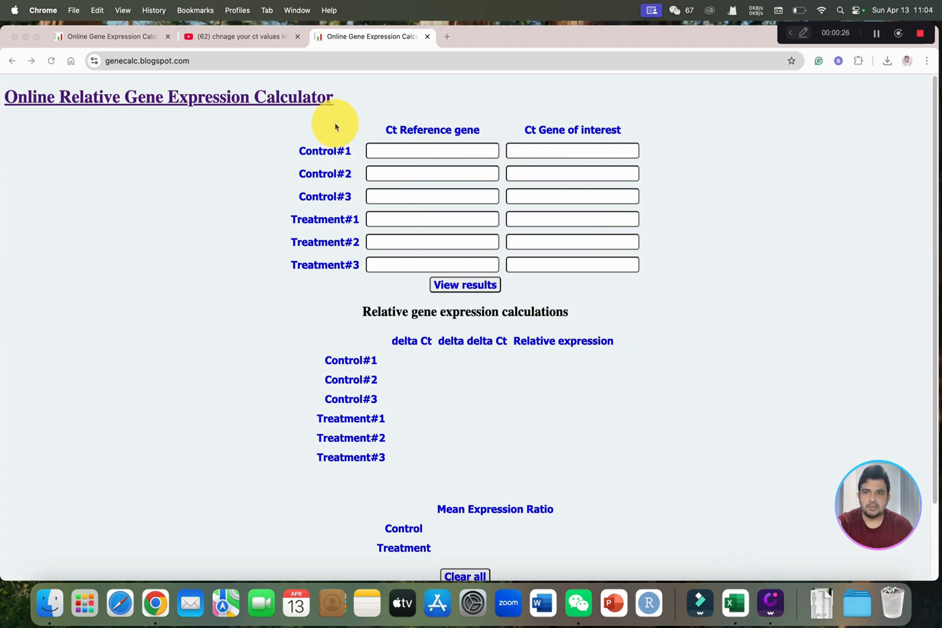
click(241, 36)
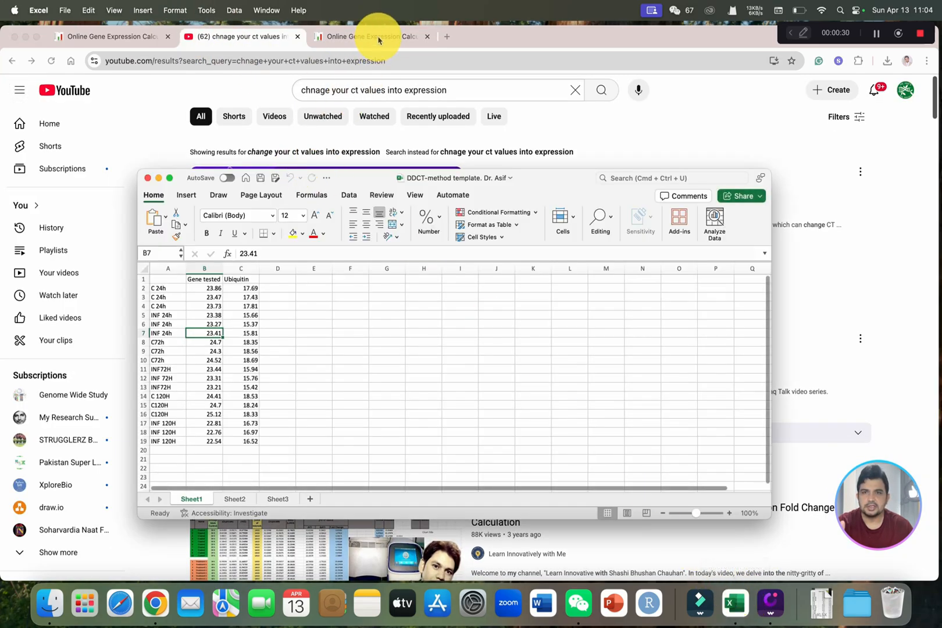
click(371, 36)
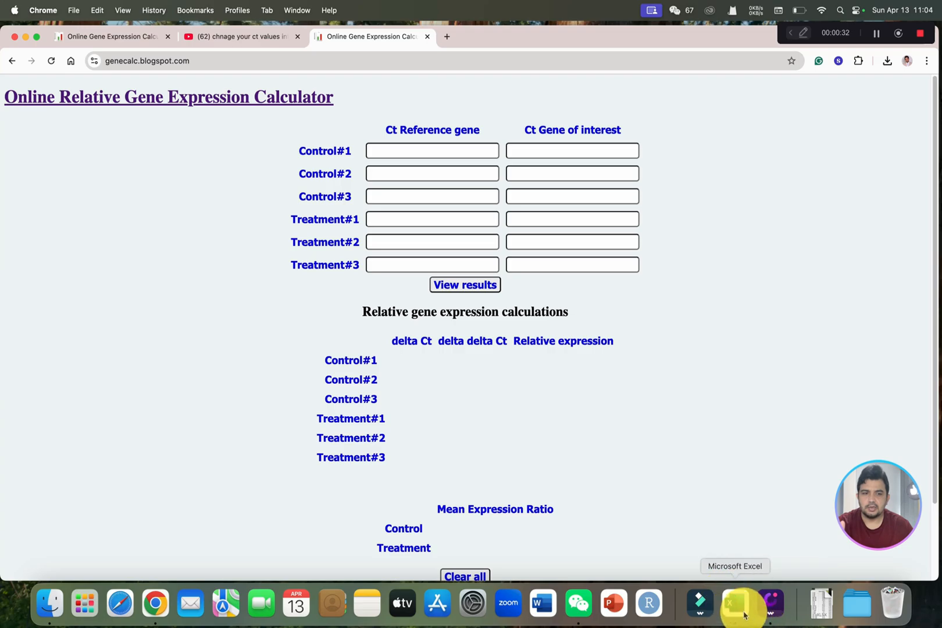
click(744, 605)
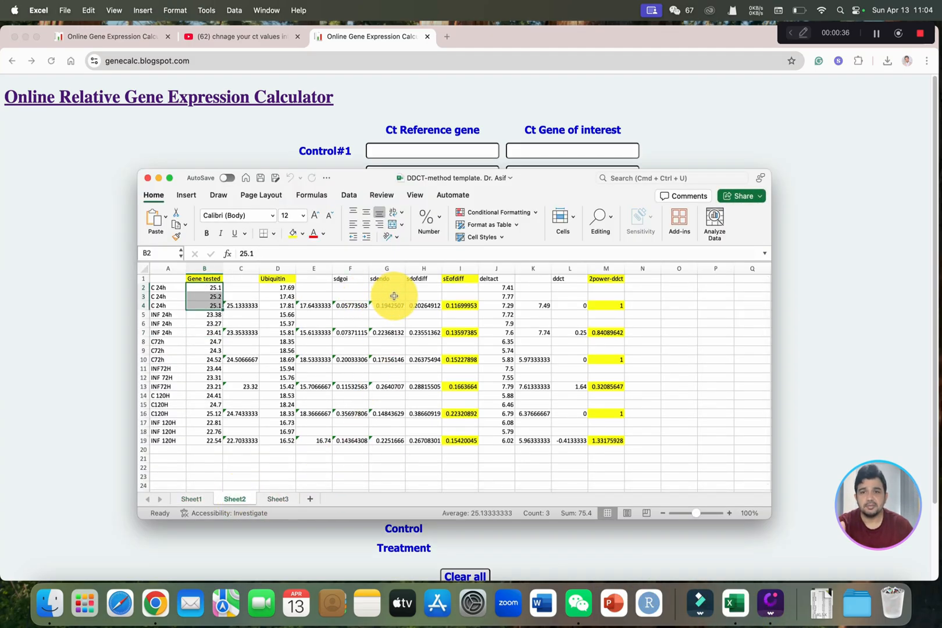
mouse_move(362, 182)
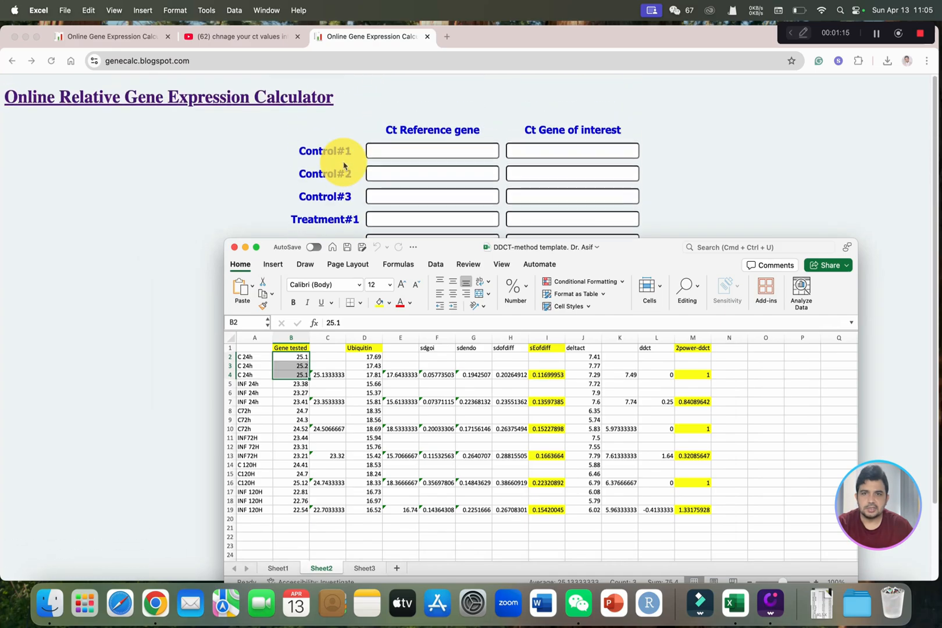
mouse_move(354, 158)
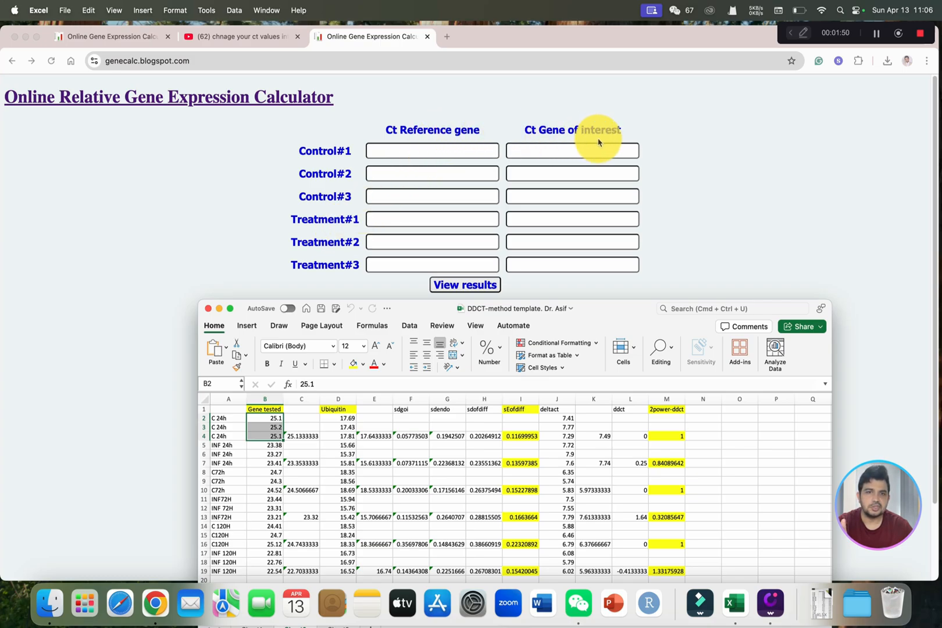
mouse_move(427, 175)
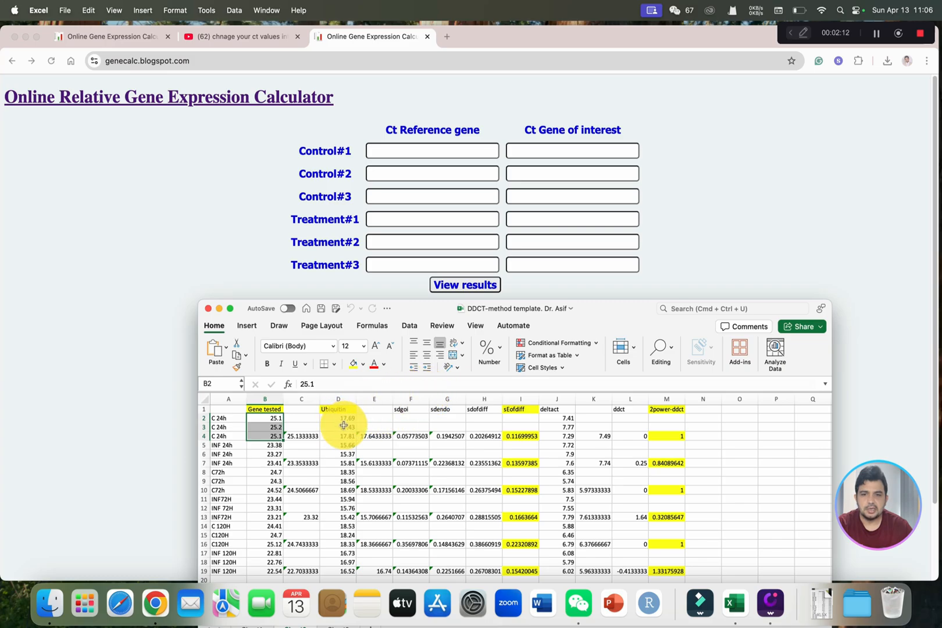
Enter reference-gene Ct values 17.69, 17.43 and 17.81 for Control#1, #2 and #3
click(337, 426)
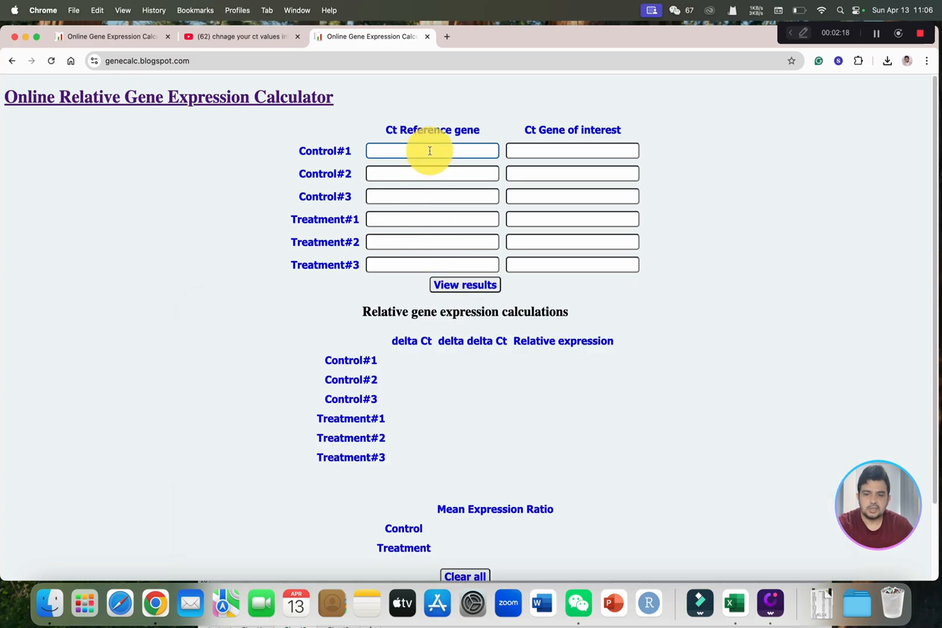
text(17.49)
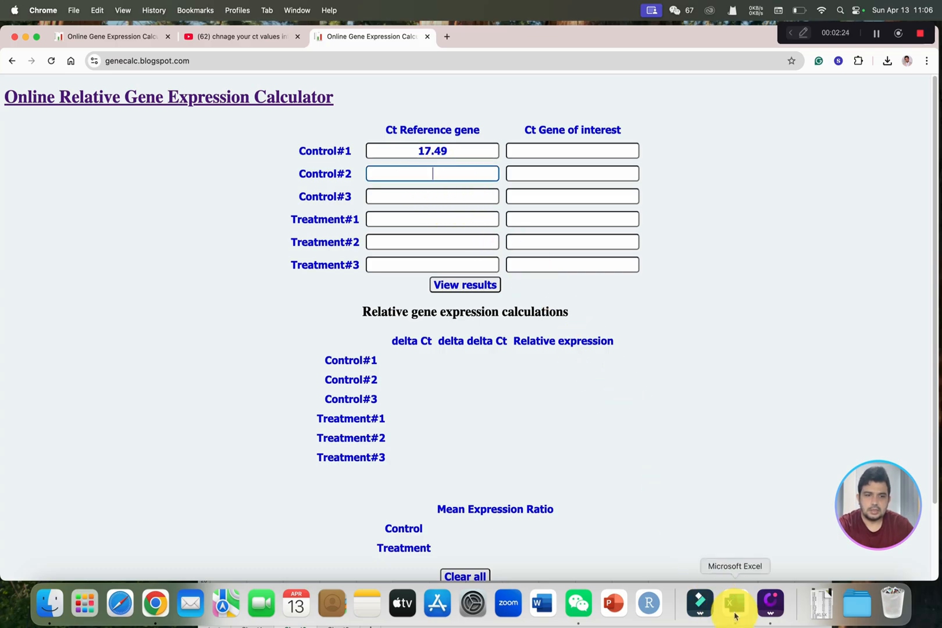
click(733, 606)
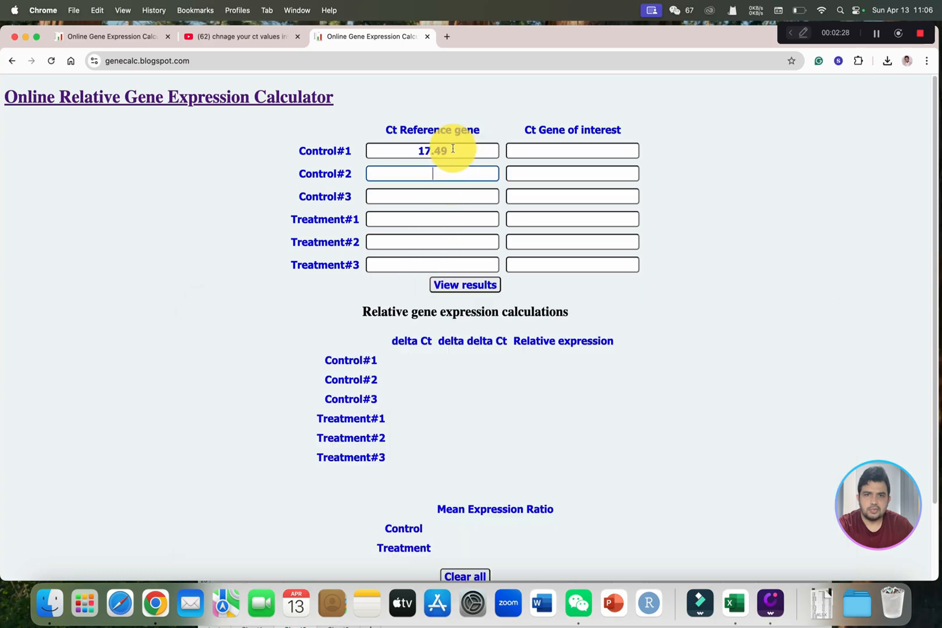
click(431, 150)
text(1)
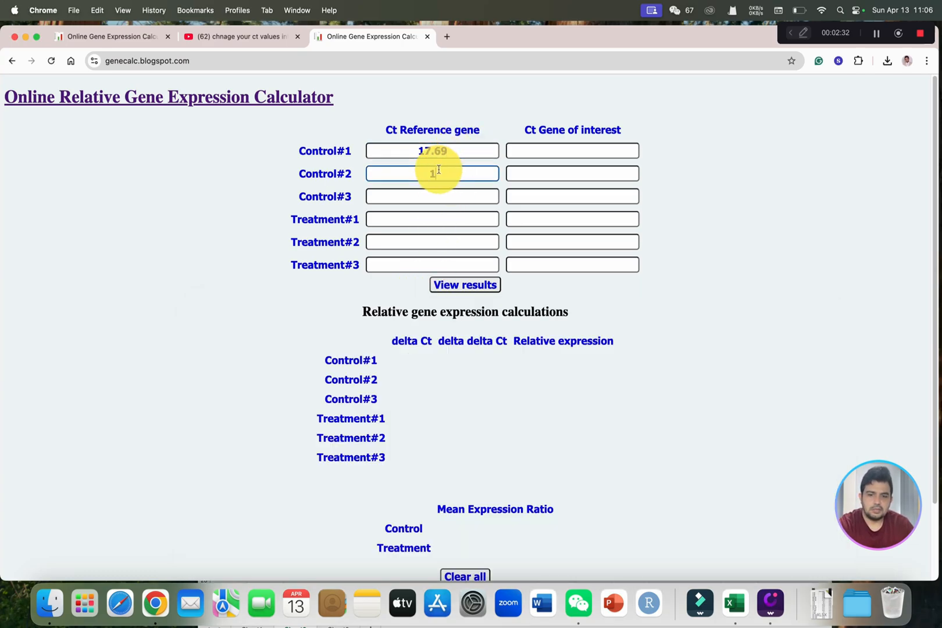
text(7.43)
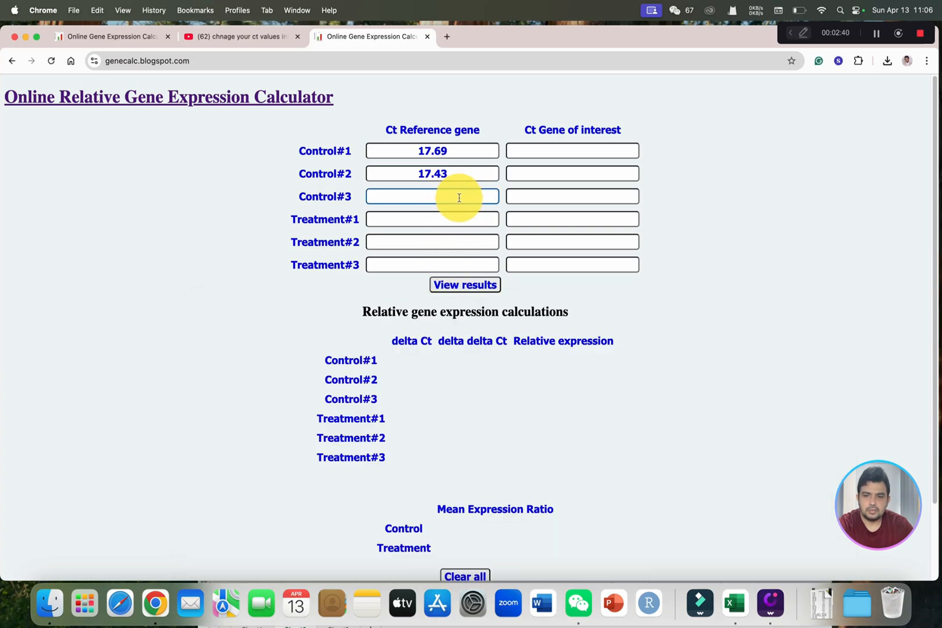
text(17.81)
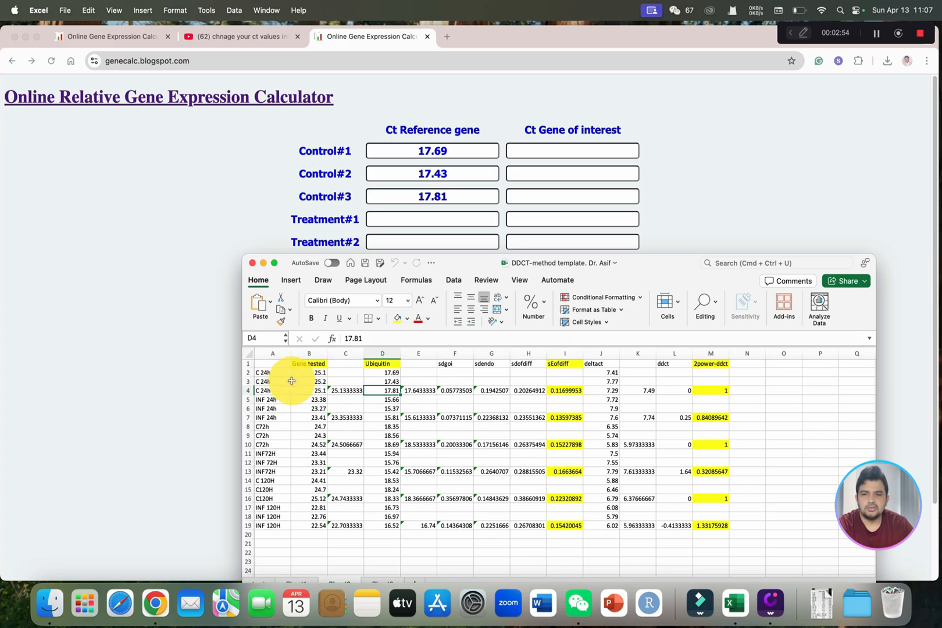
mouse_move(550, 177)
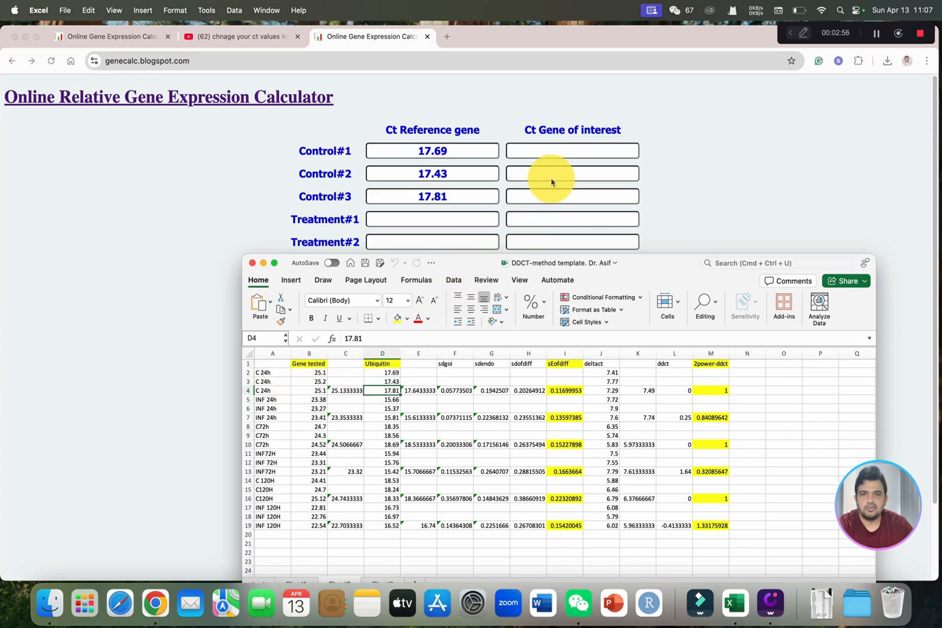
Enter gene-of-interest Ct values 25.1, 25.2 and 25.1 for Control#1, #2 and #3
click(571, 150)
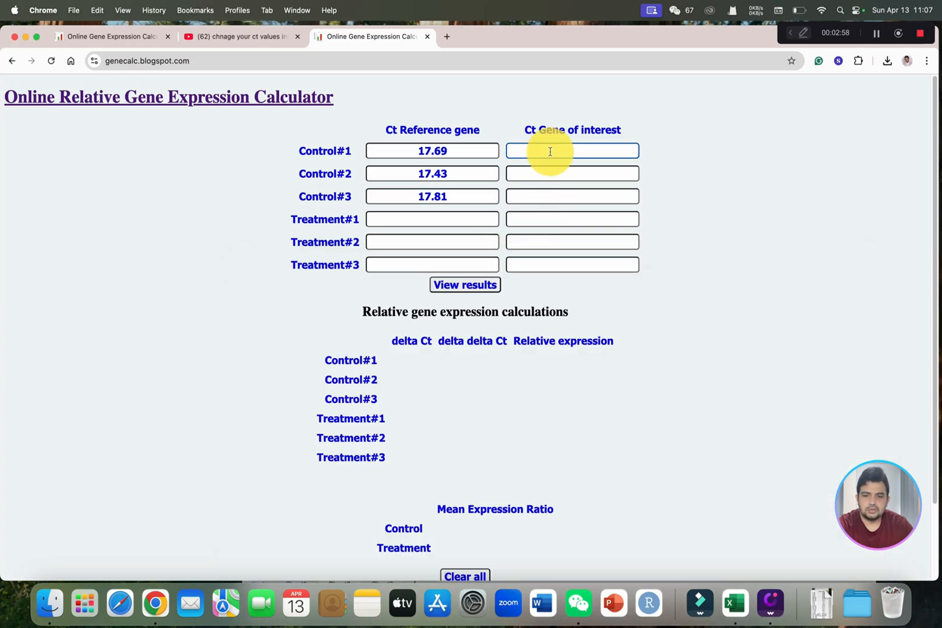
text(25.1)
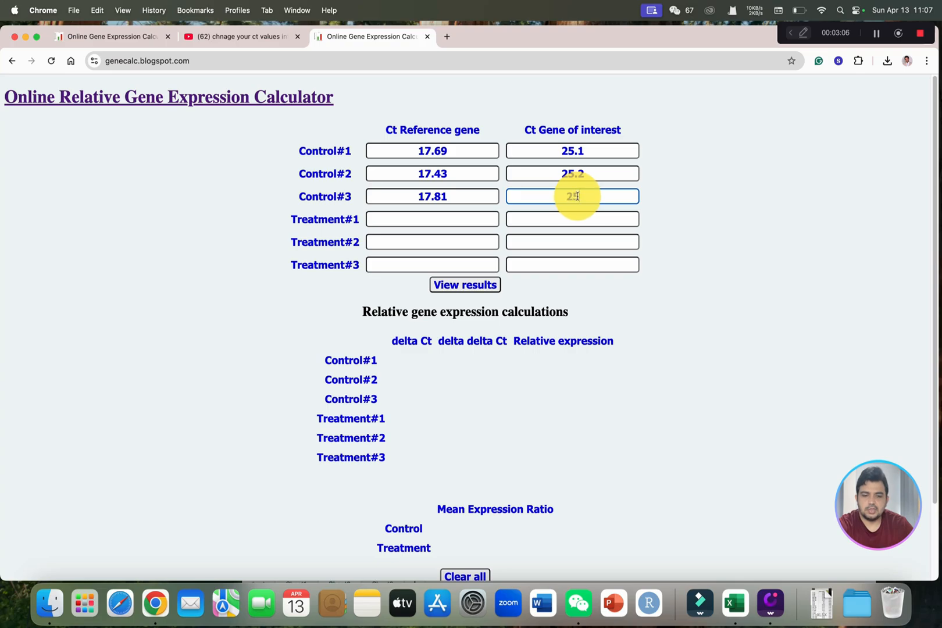
text(25.1)
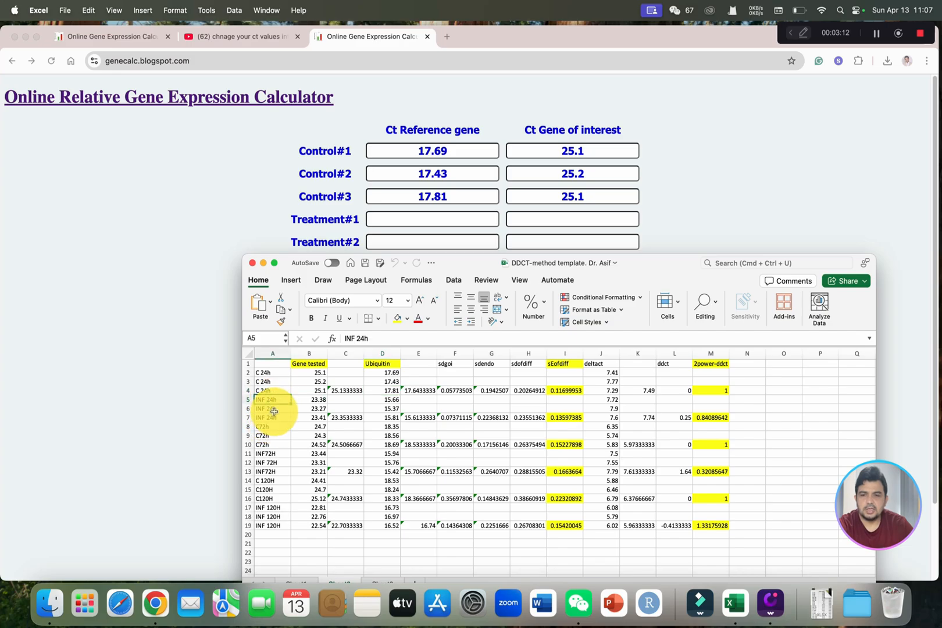
click(272, 407)
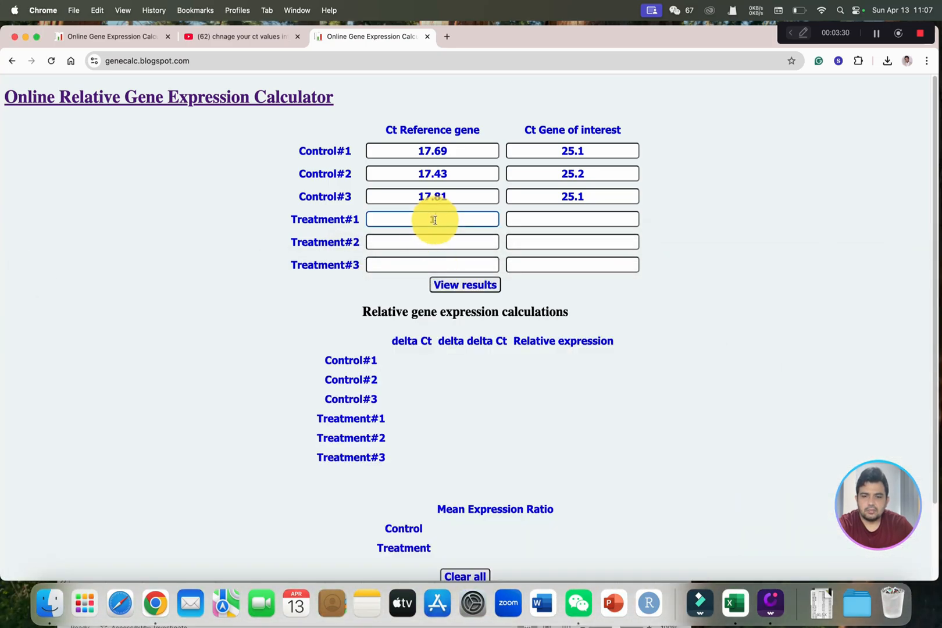
Enter reference-gene Ct values 15.66, 15.37 and 15.81 for Treatment#1, #2 and #3, reading from Excel
text(15.66)
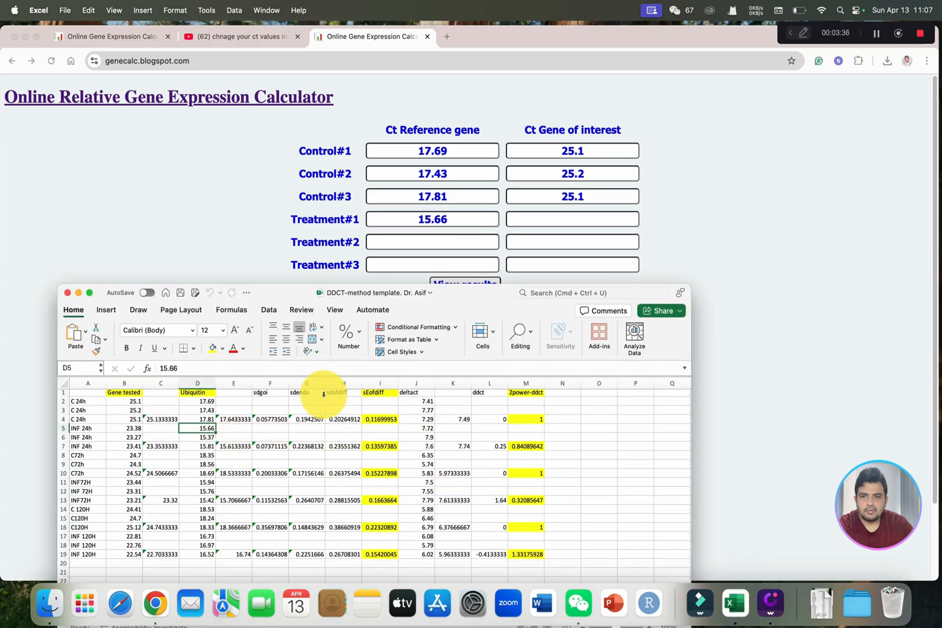
click(431, 241)
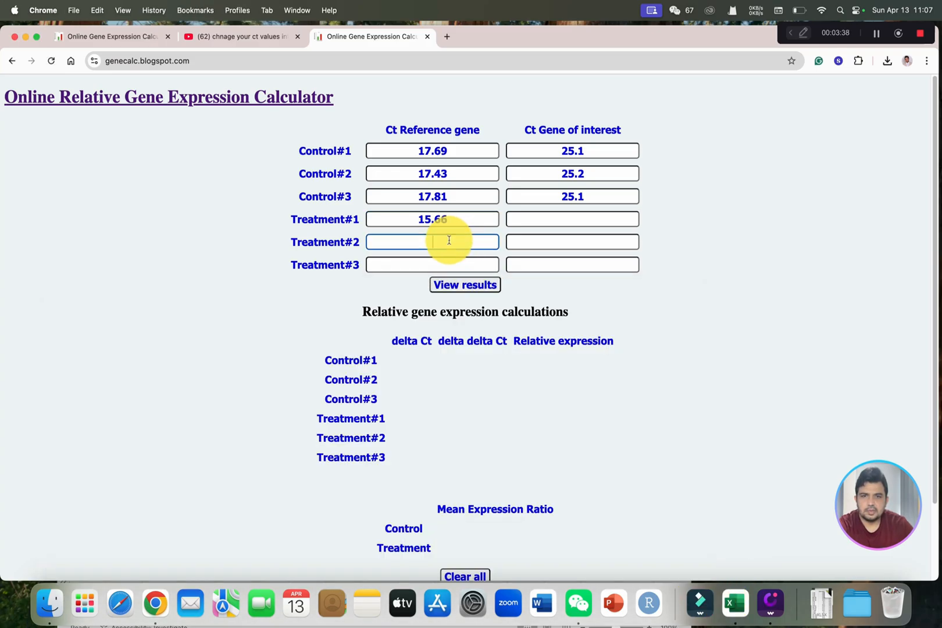
text(15.37)
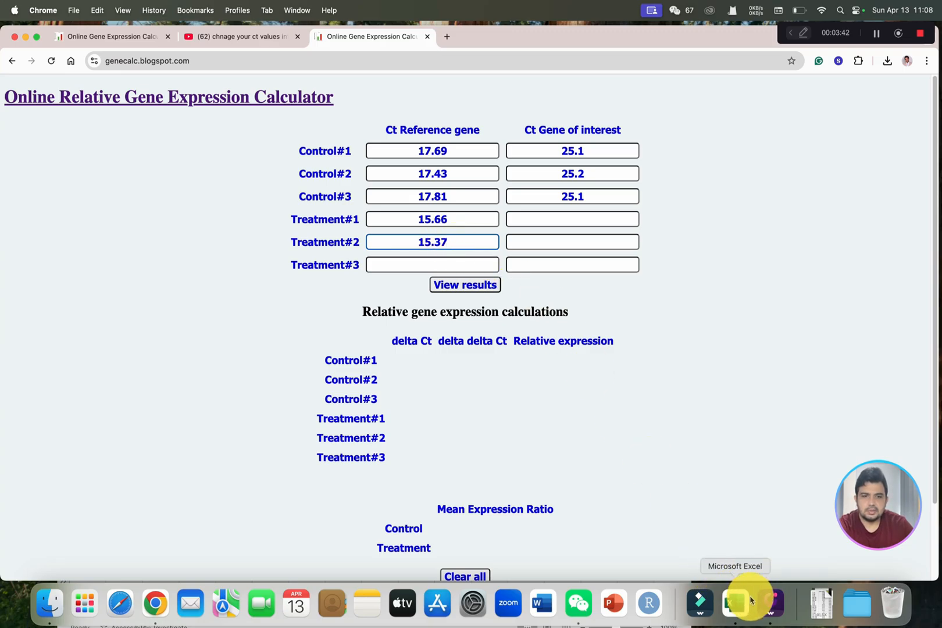
click(734, 603)
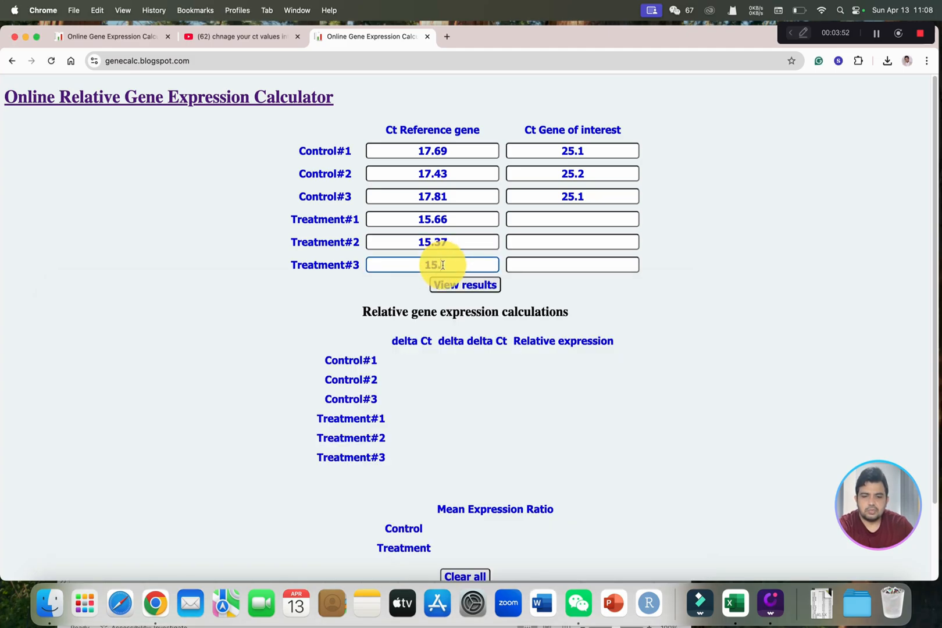
text(15.81)
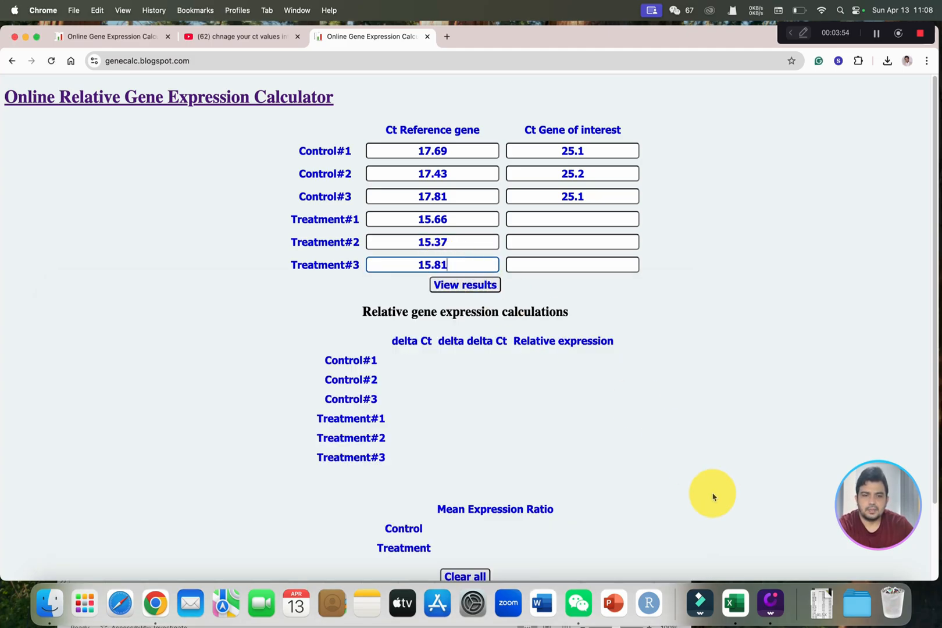
click(733, 601)
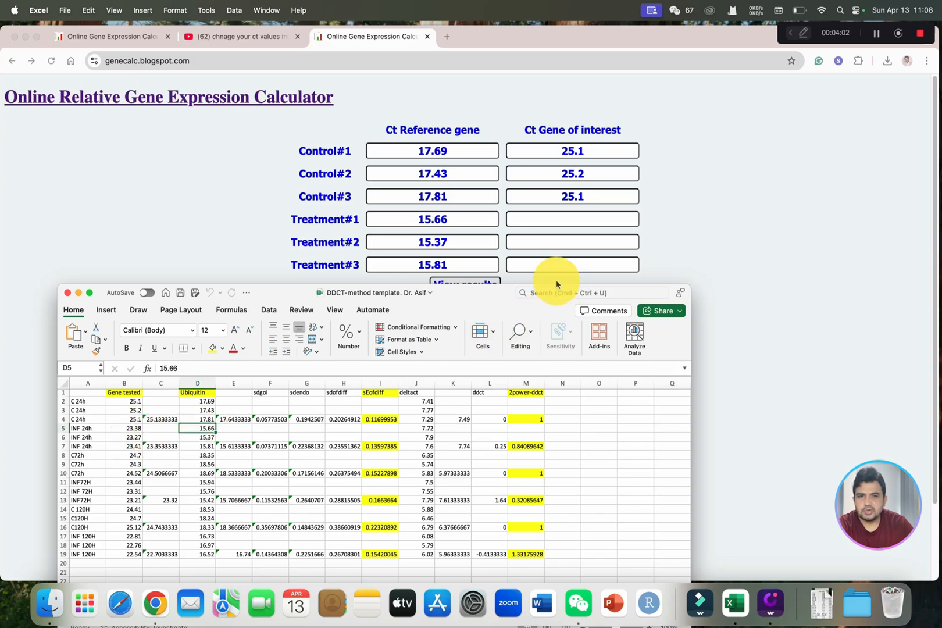
Enter gene-of-interest Ct values 23.38, 23.27 and 23.41 for Treatment#1, #2 and #3
click(571, 219)
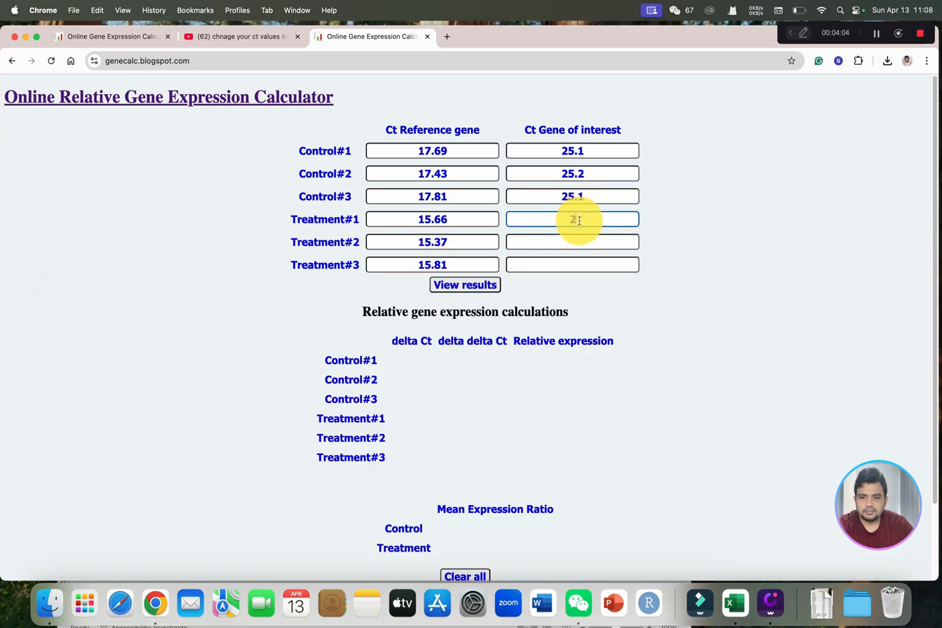
text(3.38)
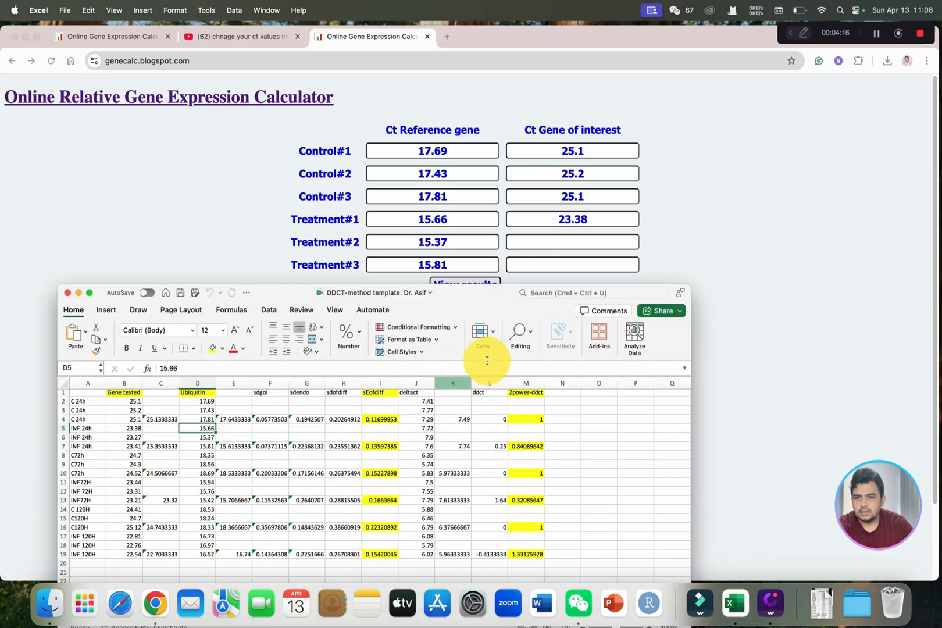
click(571, 241)
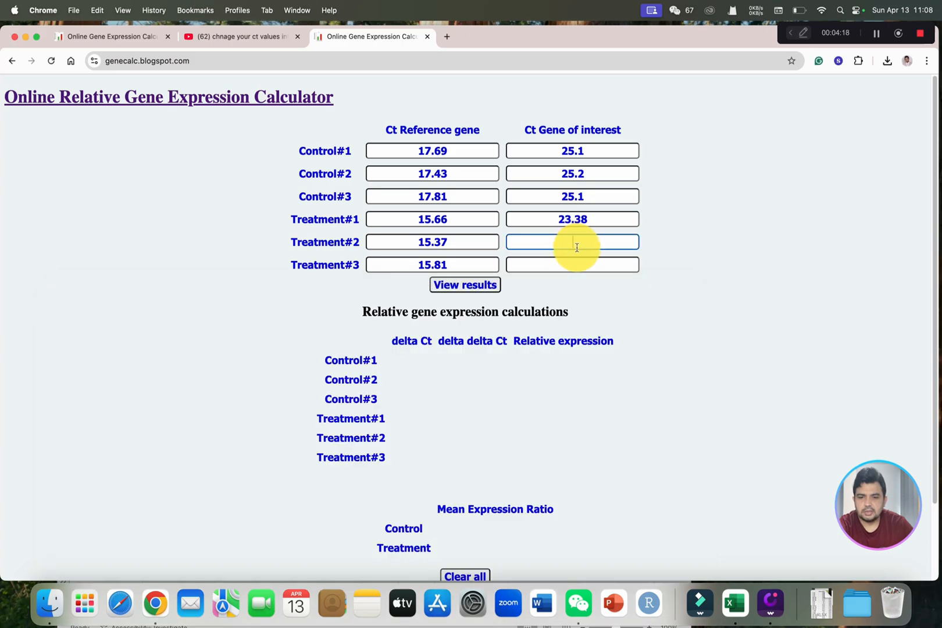
text(23)
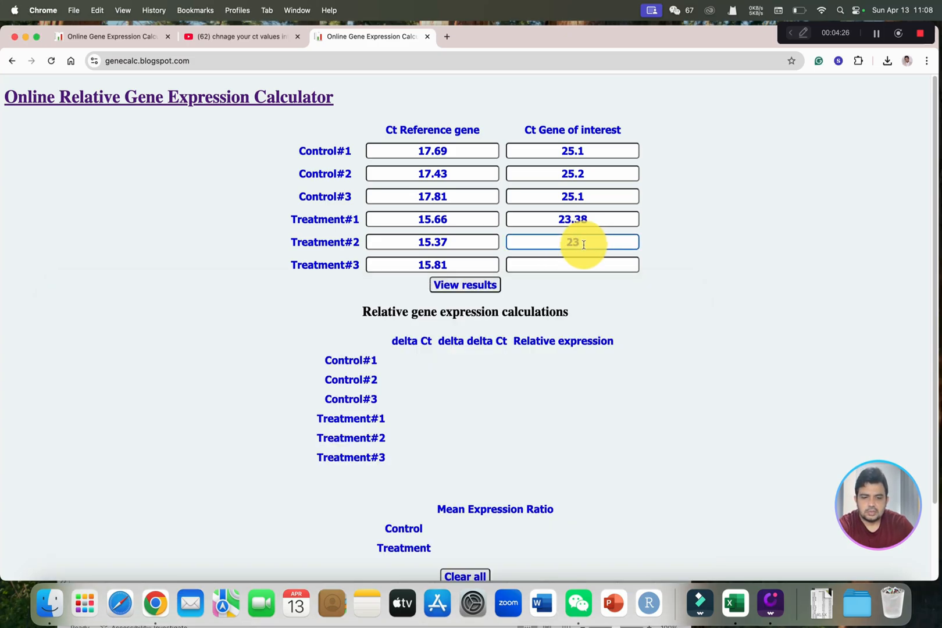
text(23.27)
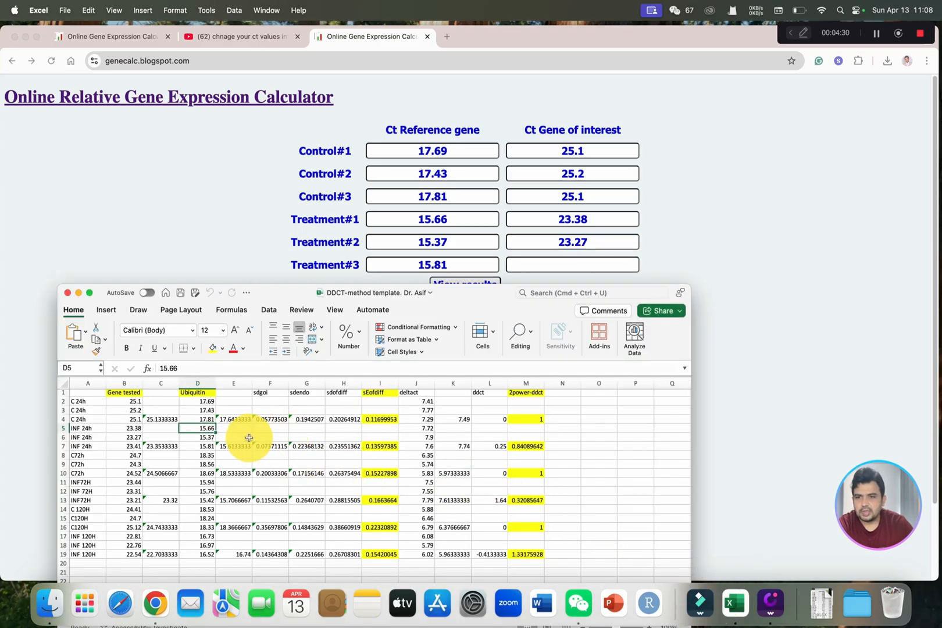
mouse_move(622, 301)
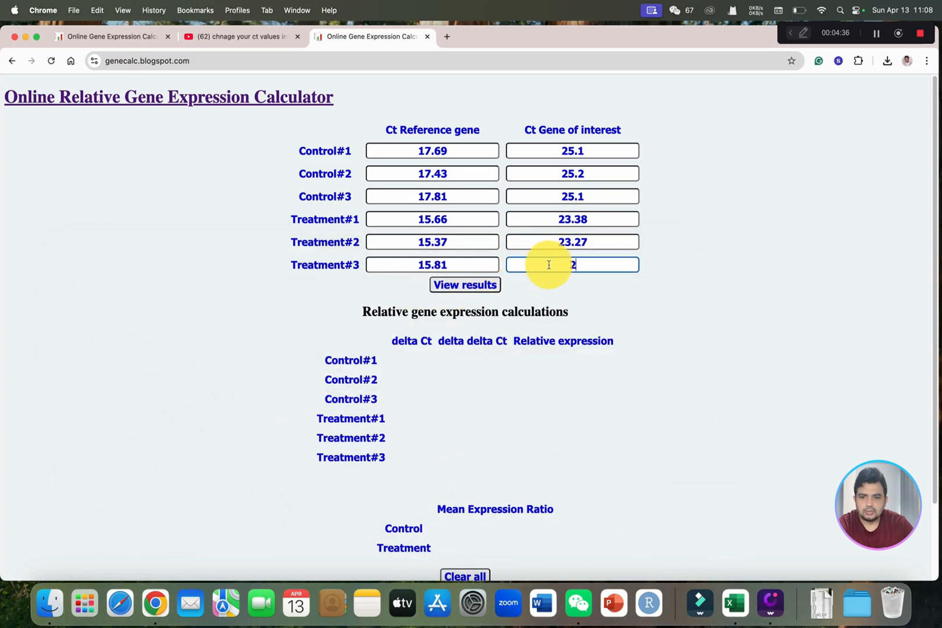
text(23.41)
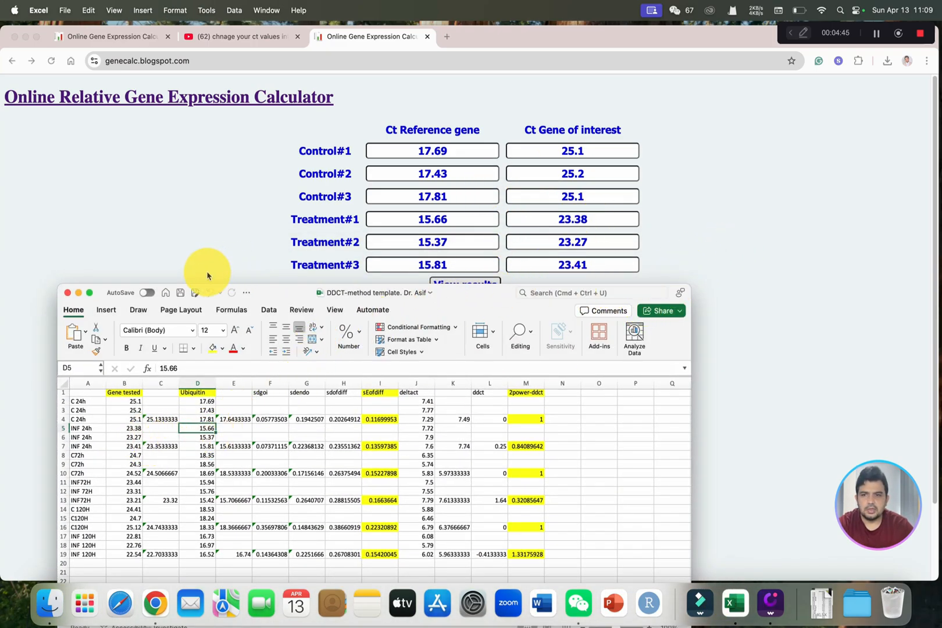
click(465, 284)
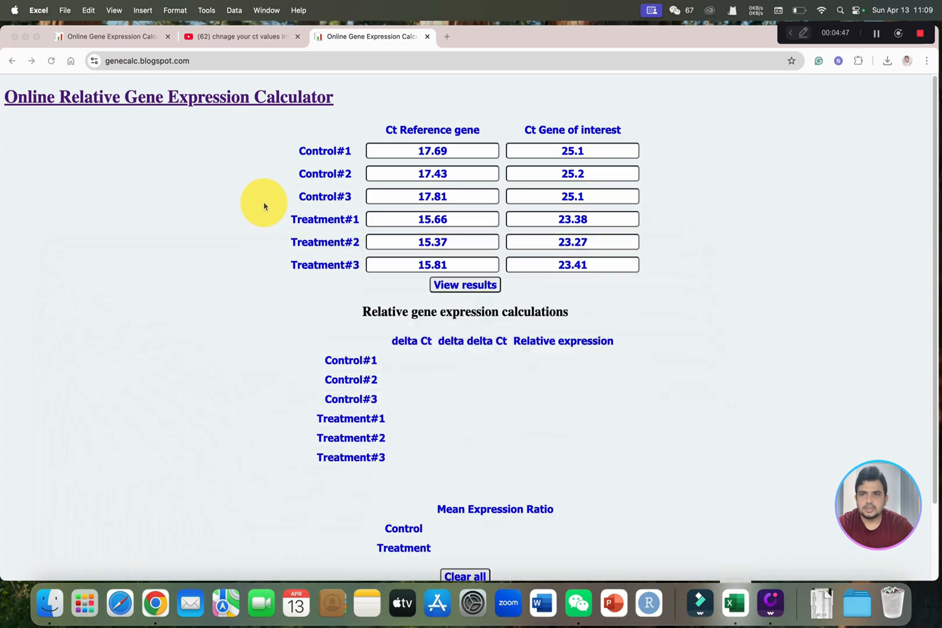
scroll(down, 3)
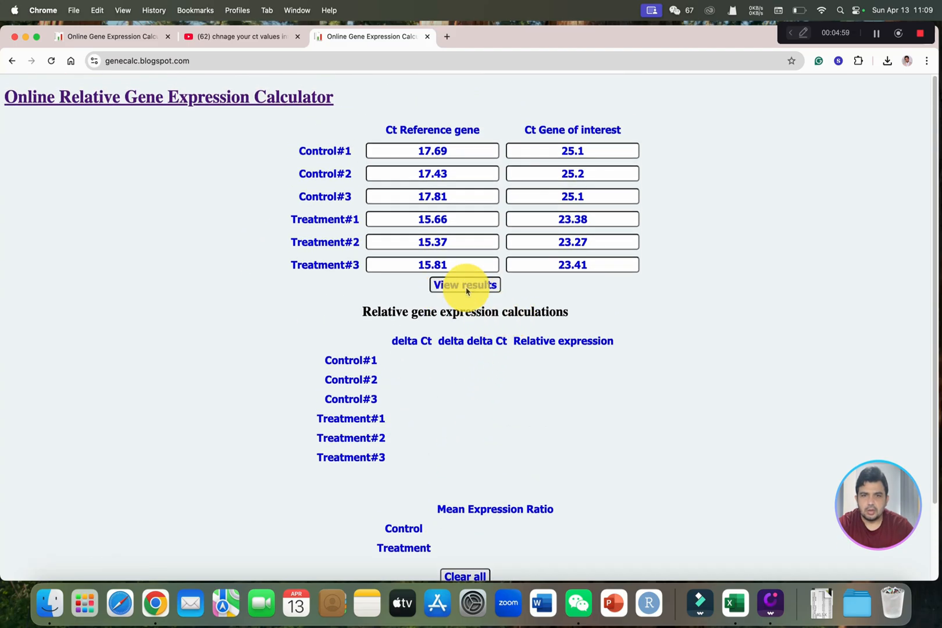
View results and highlight the Treatment mean ratio 0.840896415253716, comparing it with Excel
click(464, 284)
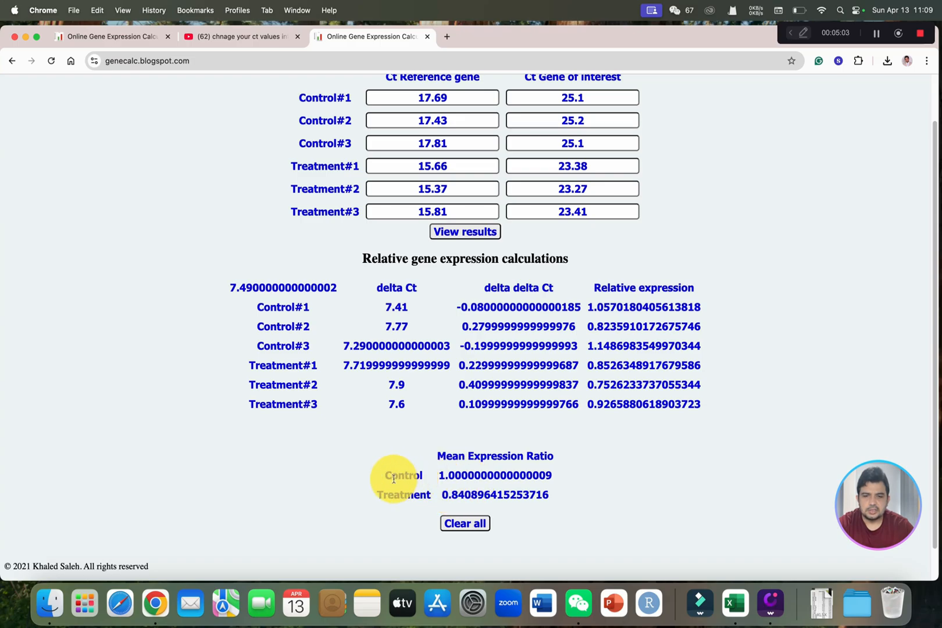
drag(378, 475, 558, 494)
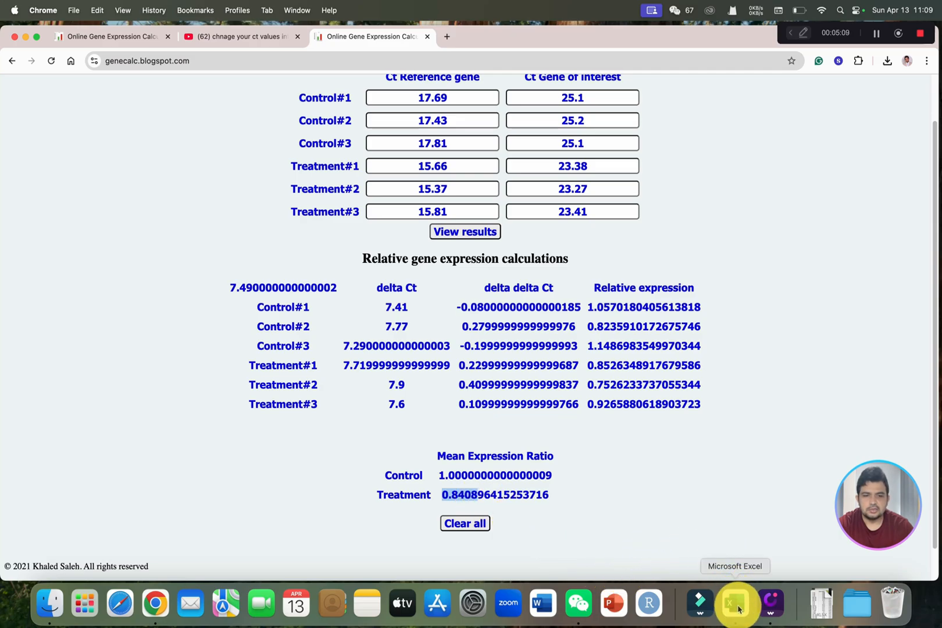
click(736, 603)
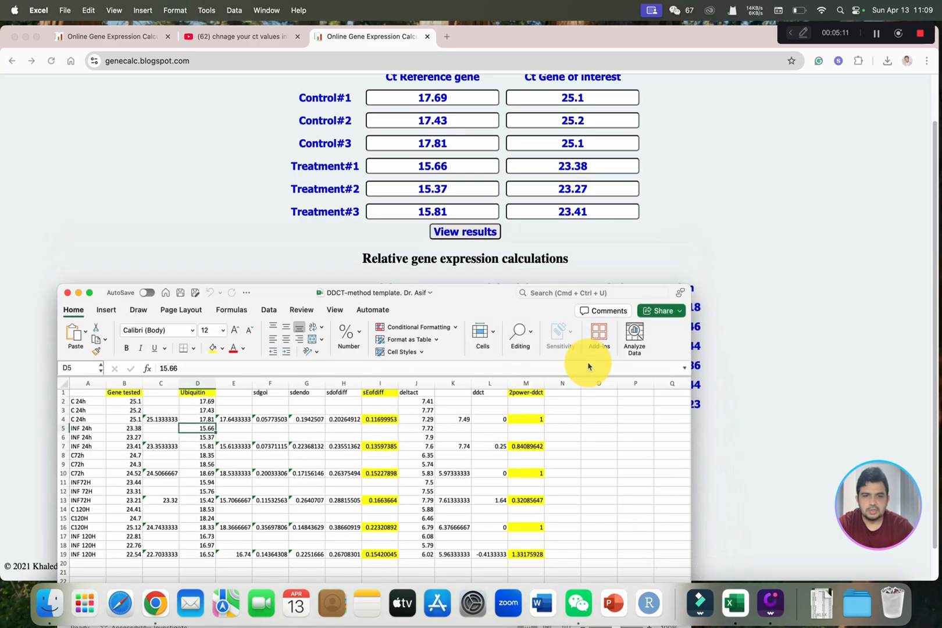